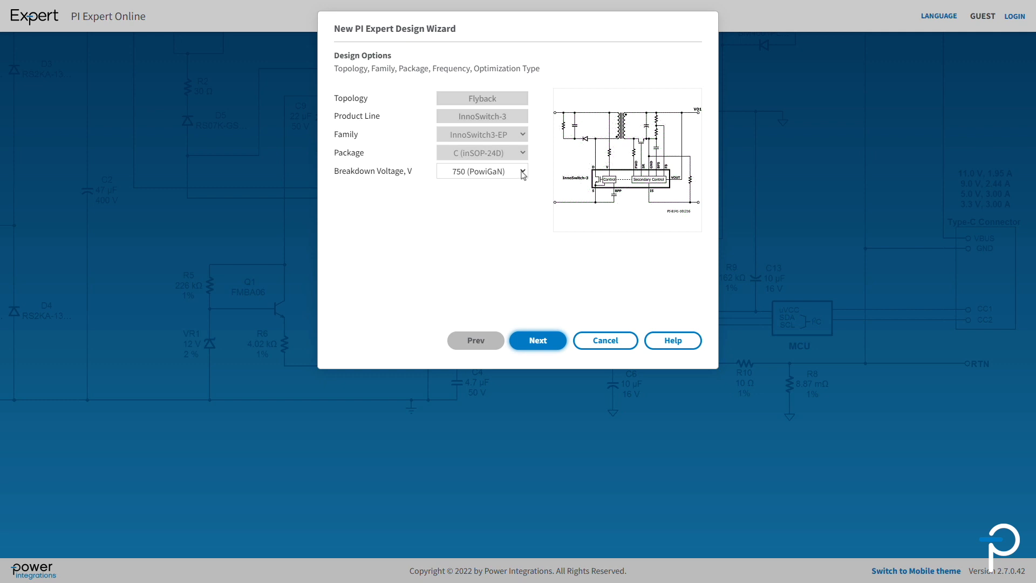
Select the 750 V PowiGaN breakdown voltage and move to the input step
left_click(482, 171)
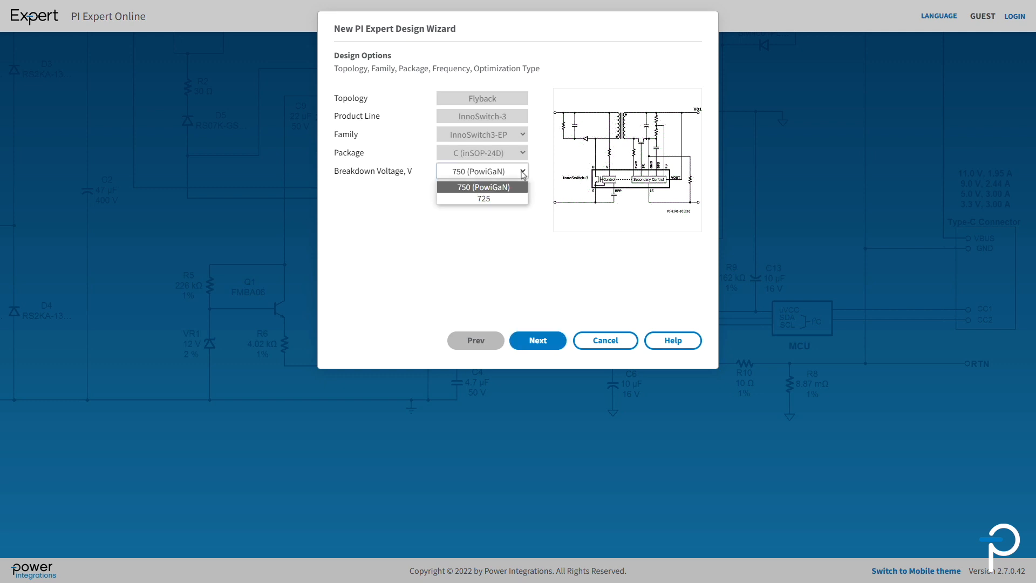
left_click(482, 188)
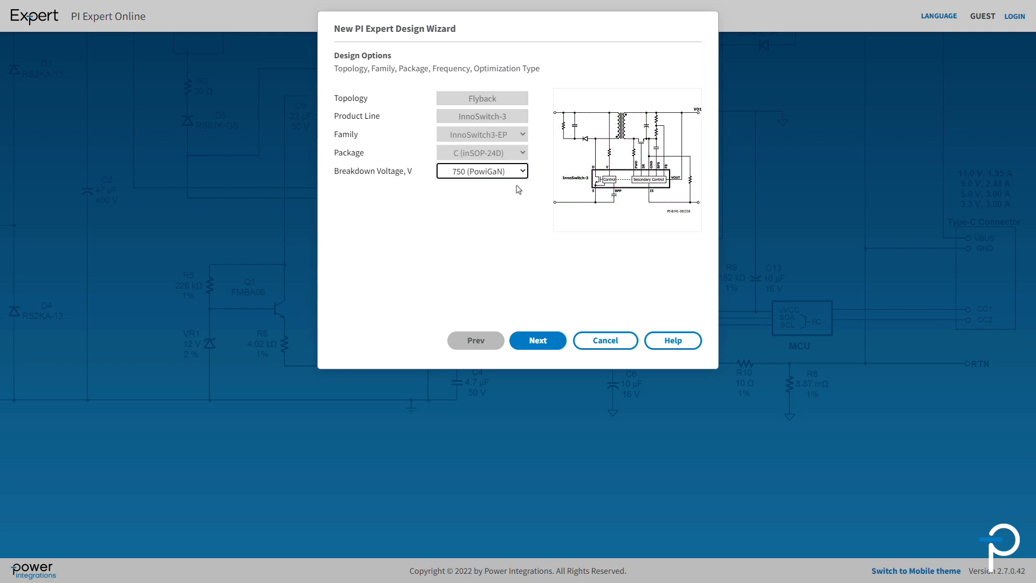
left_click(537, 339)
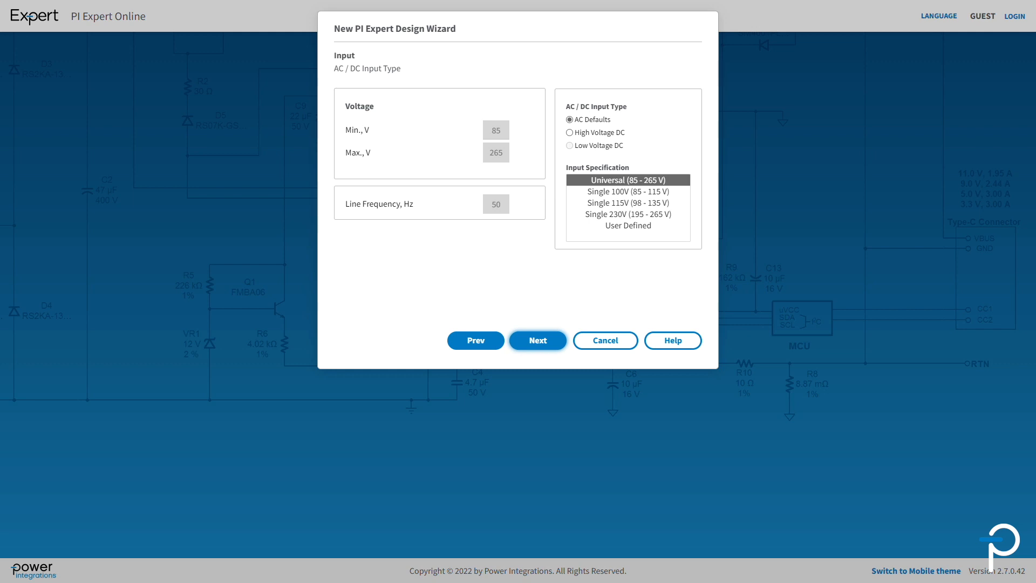
Try User Defined, then keep the Universal 85–265 V AC input and continue
left_click(627, 225)
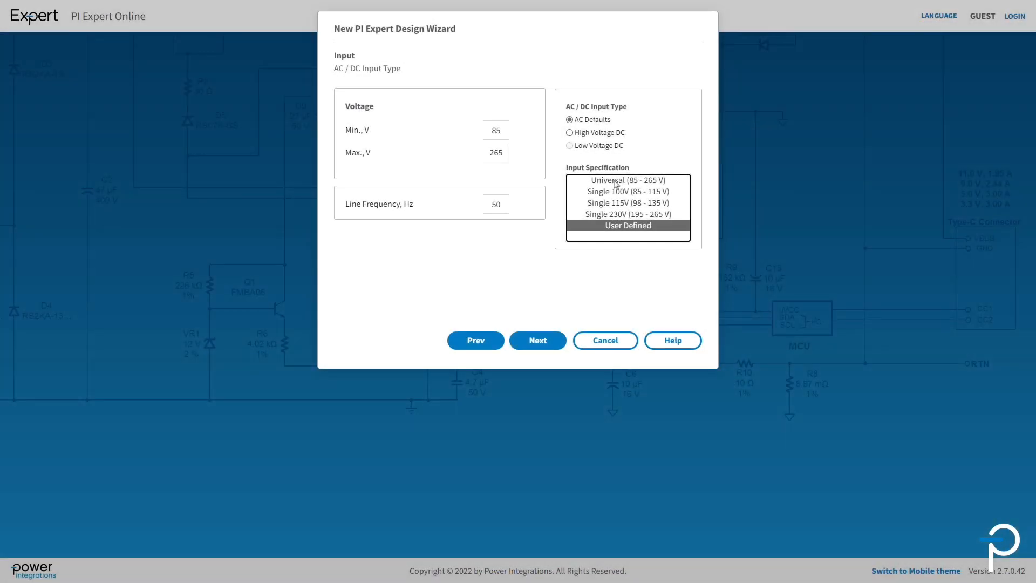
left_click(627, 179)
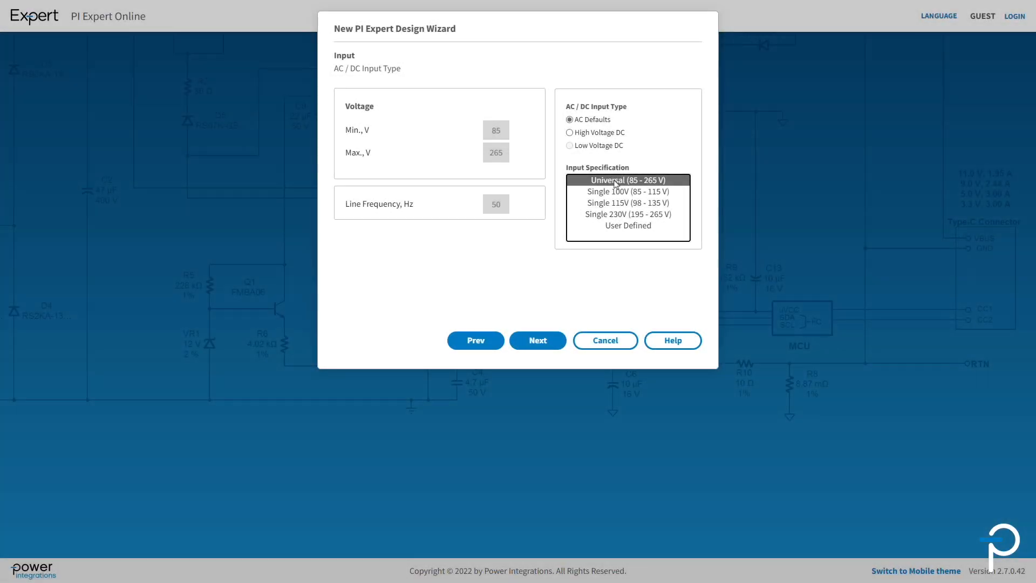
left_click(537, 340)
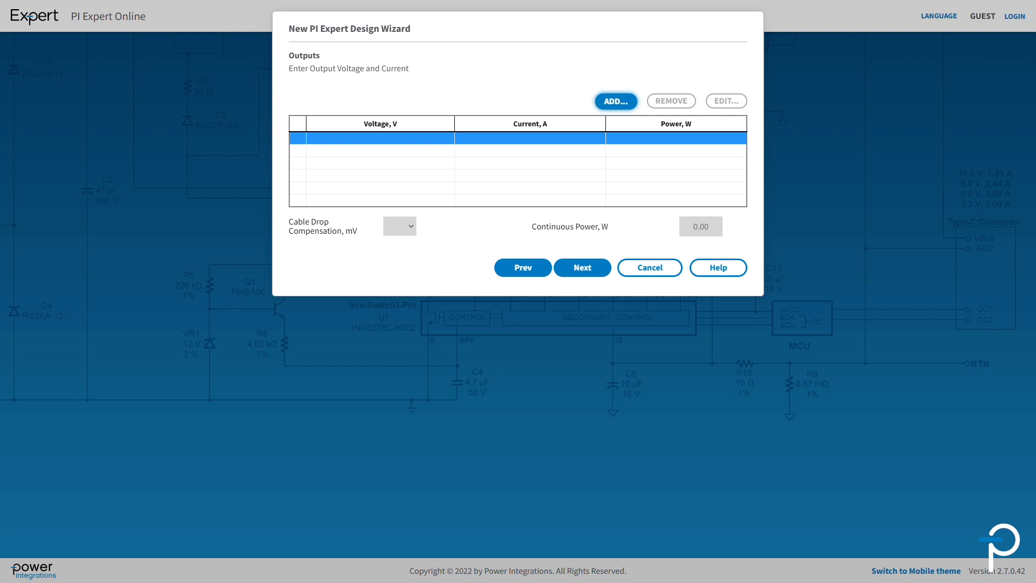
mouse_move(597, 159)
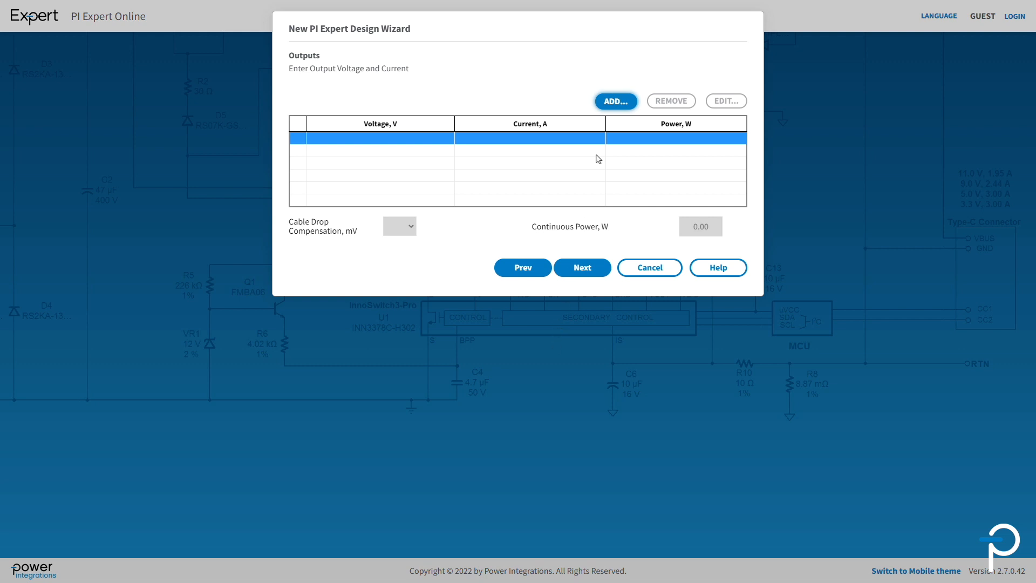
Add one output of 20 V and 3.25 A
left_click(615, 101)
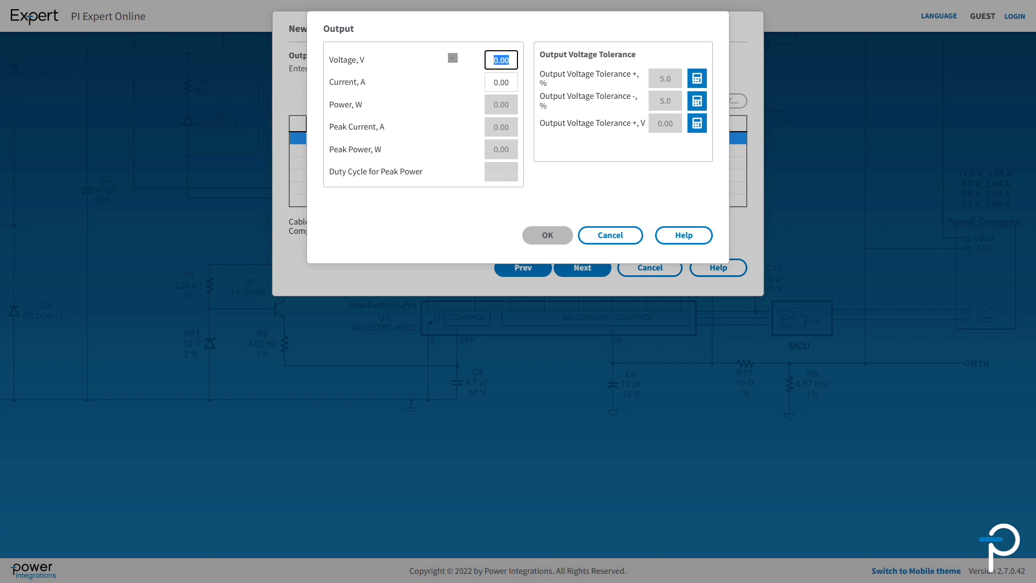
type("20")
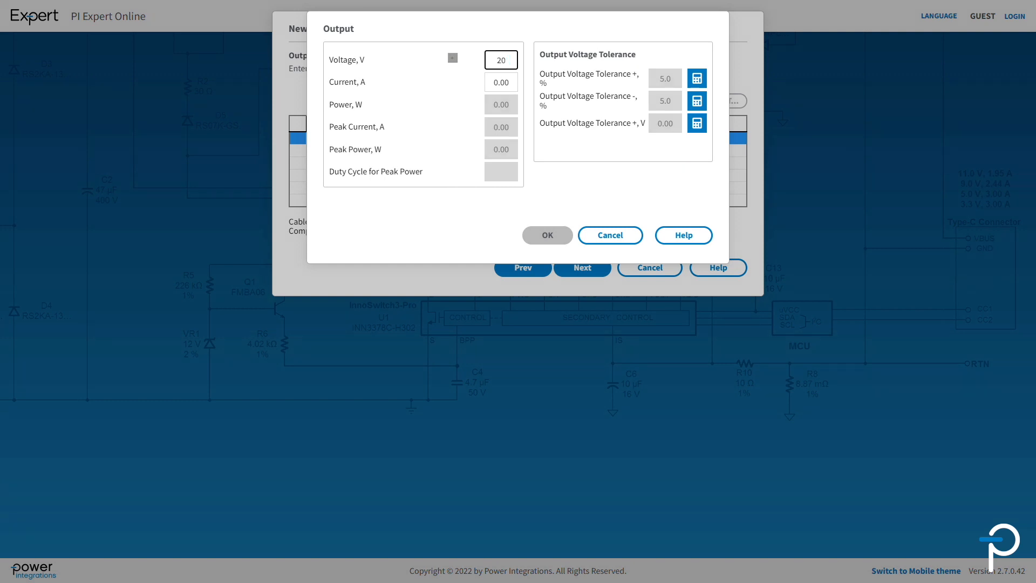
type("3.25")
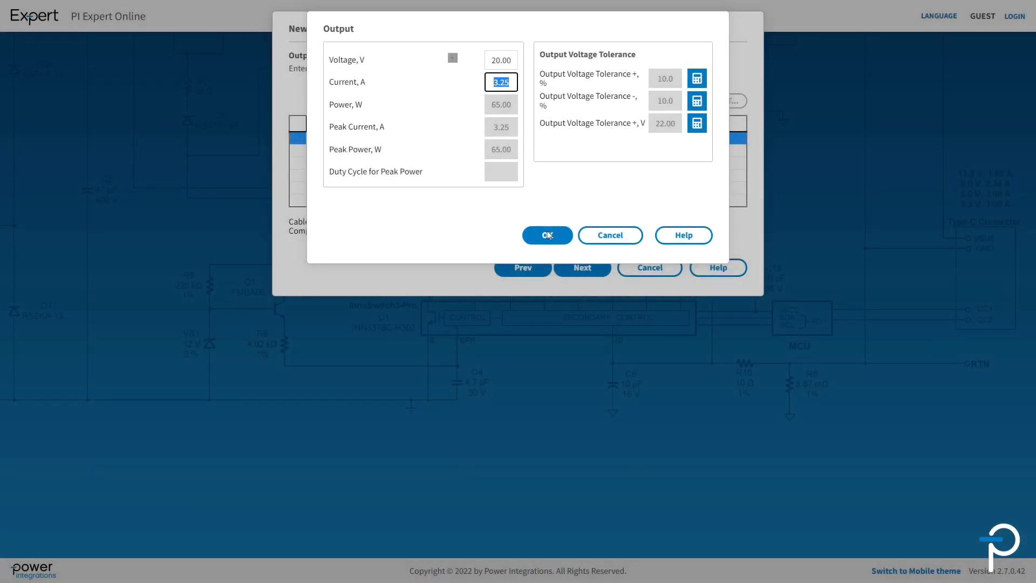
left_click(547, 235)
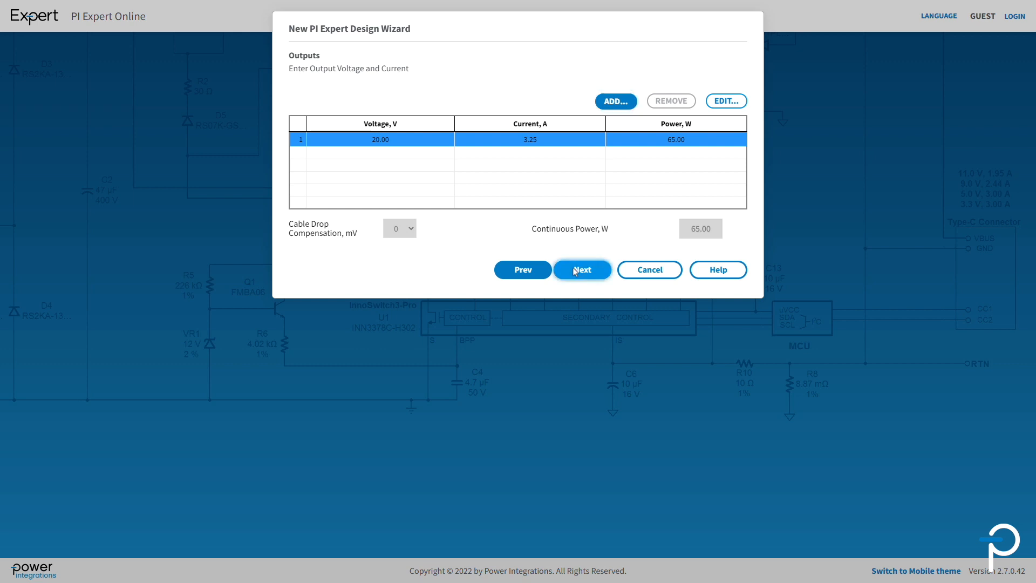
Name the design file InnoSwitch3-EP_65W and check the Default Component Set options
left_click(582, 269)
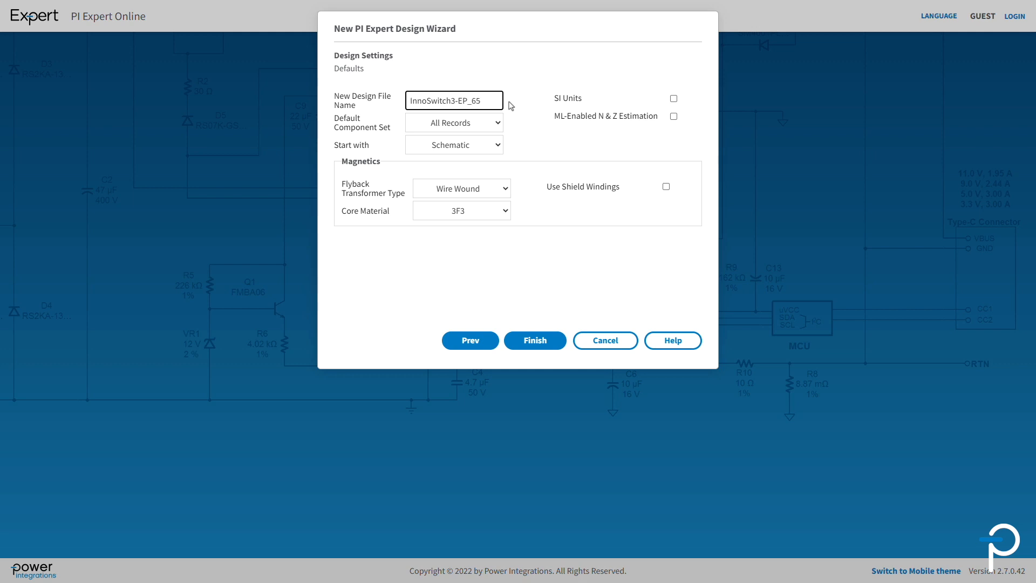
type("W")
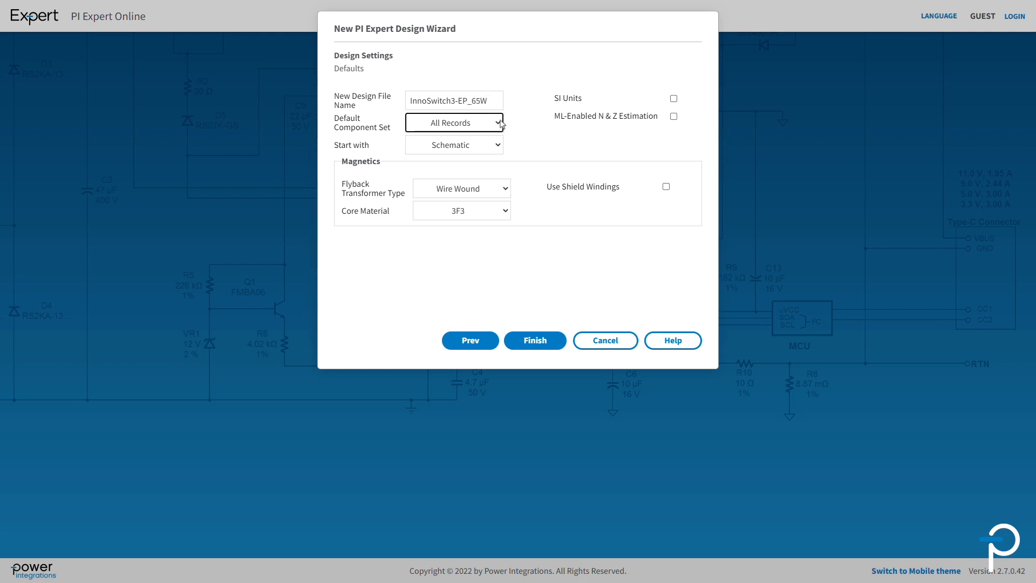
left_click(454, 123)
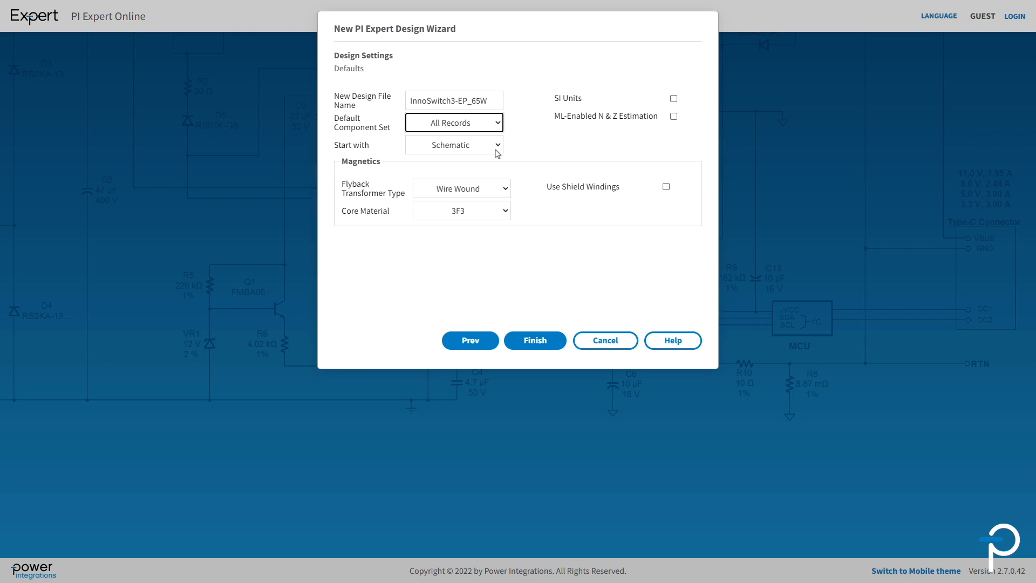
mouse_move(501, 148)
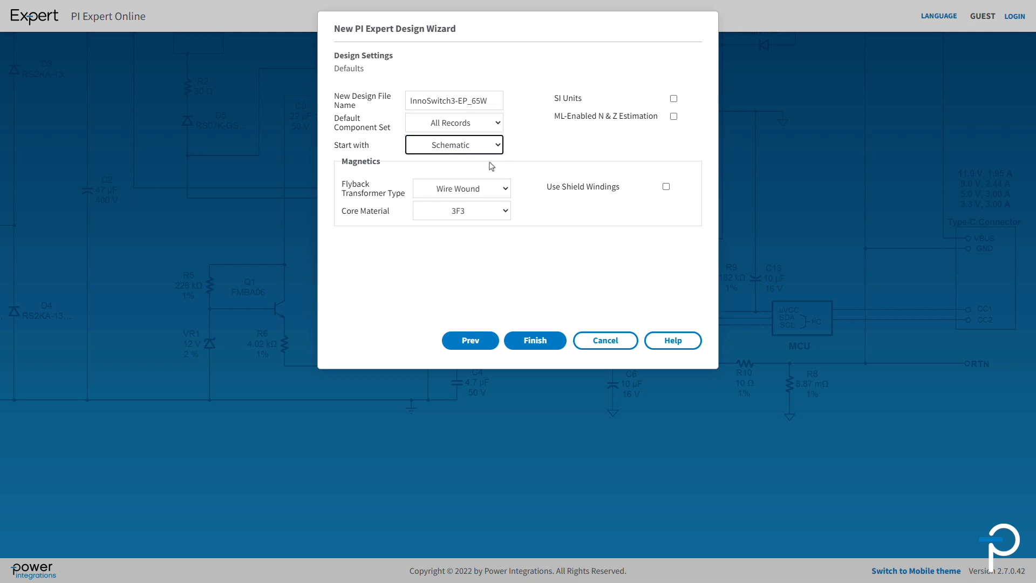
mouse_move(666, 91)
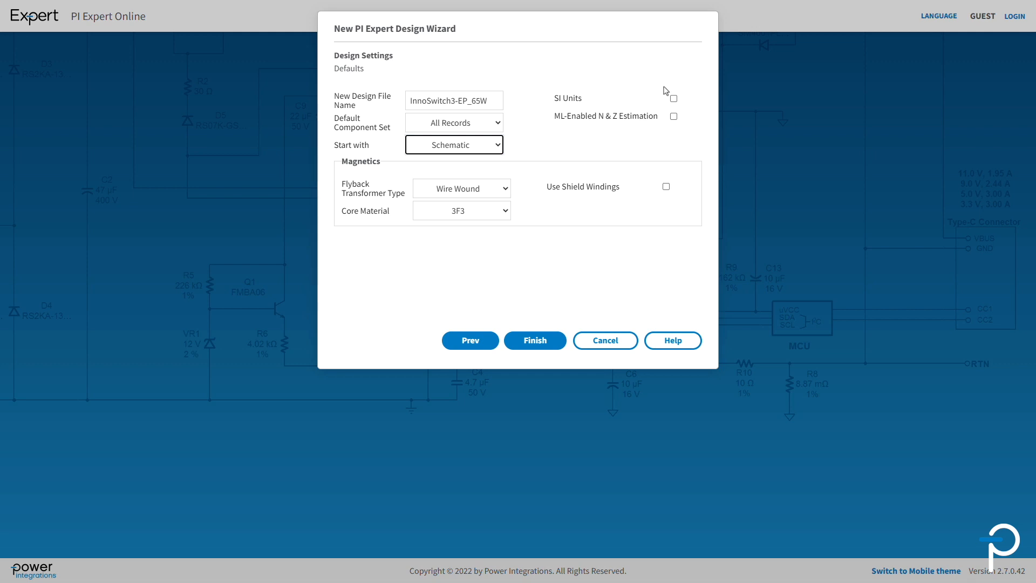
mouse_move(662, 125)
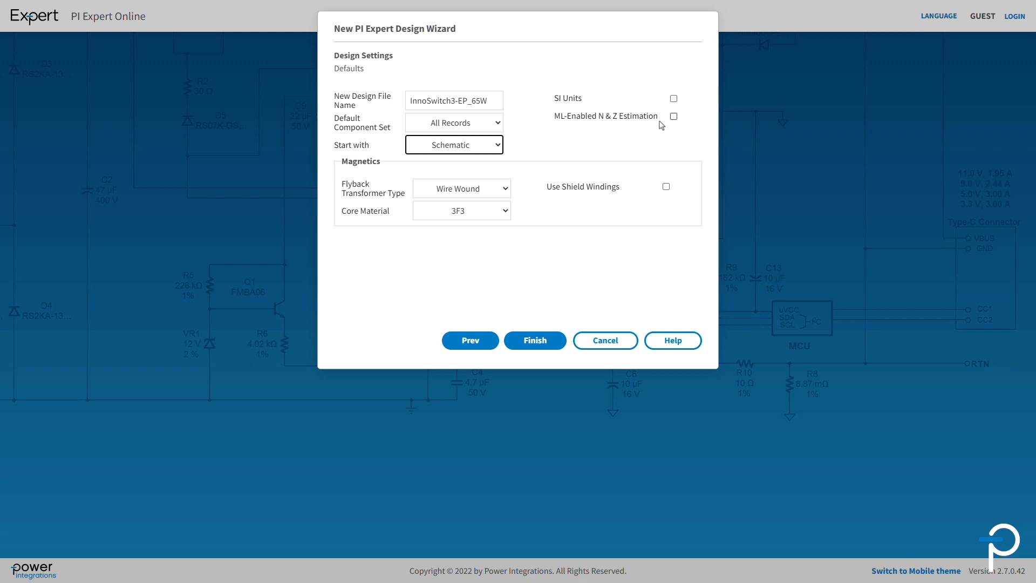
Keep 3F3 as the core material and finish the wizard to load the schematic
left_click(460, 188)
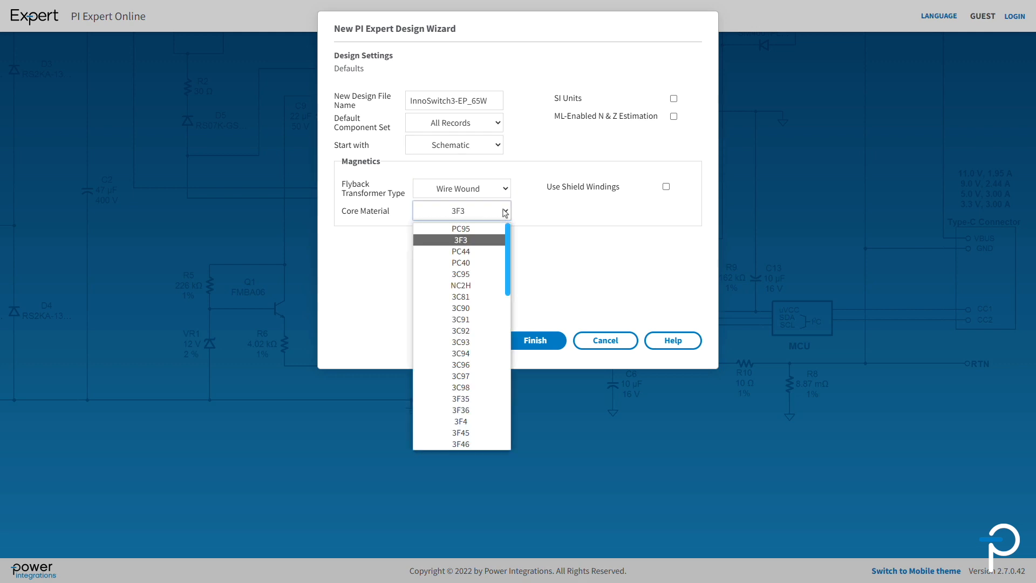
scroll("down", 3)
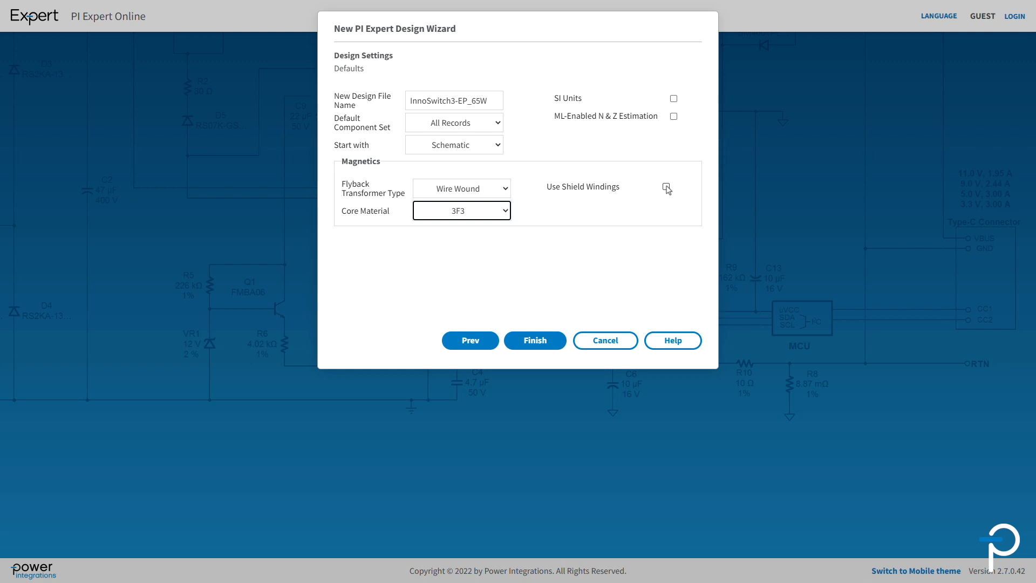
left_click(535, 341)
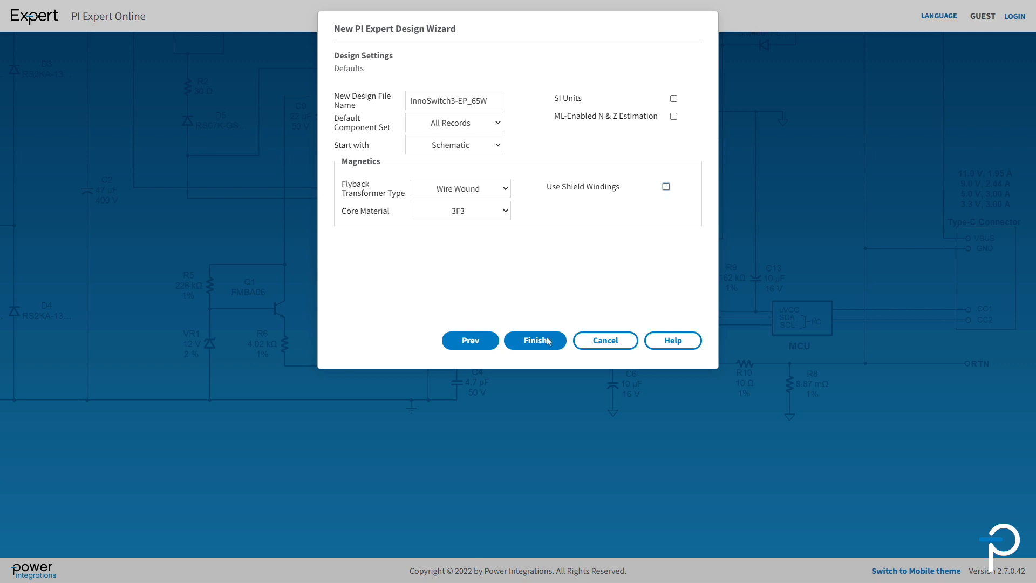
left_click(535, 340)
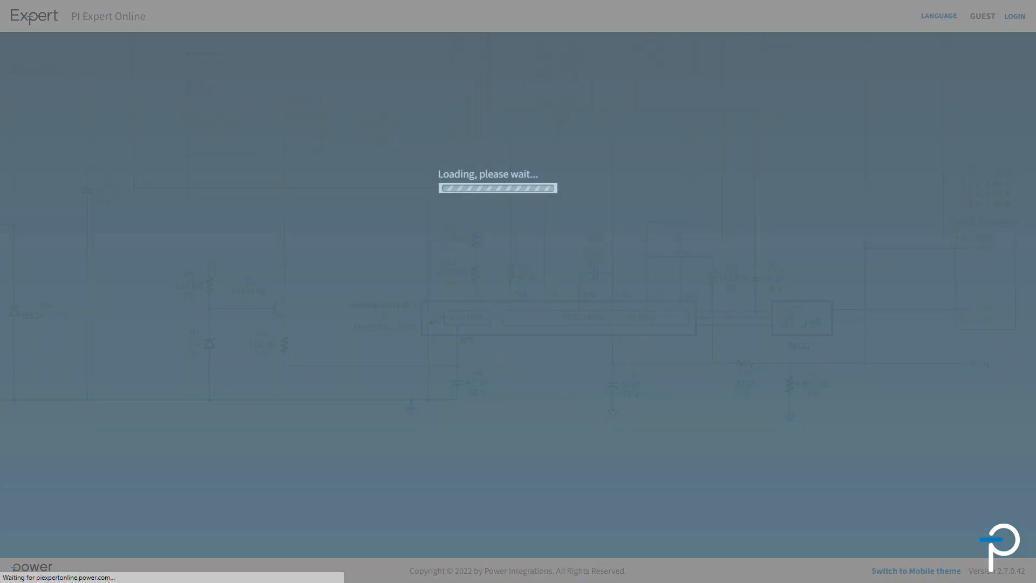